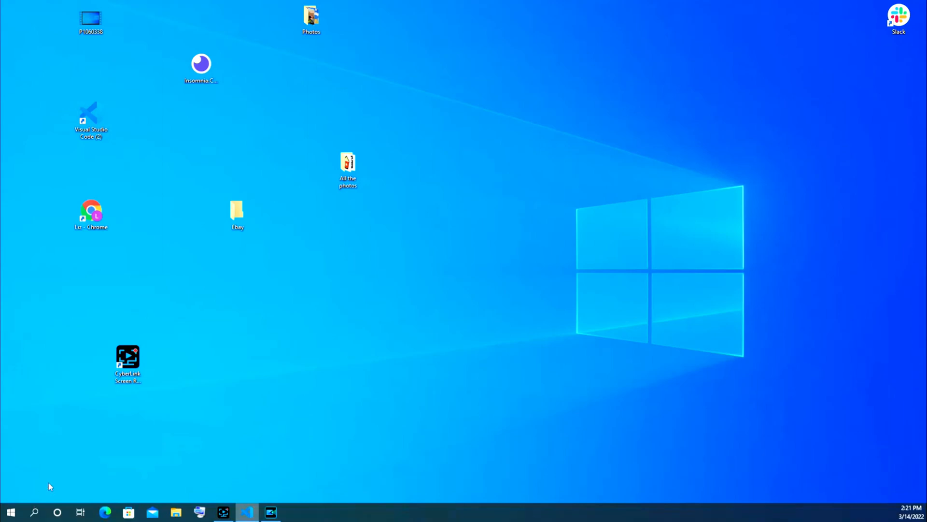
mouse_move(150, 424)
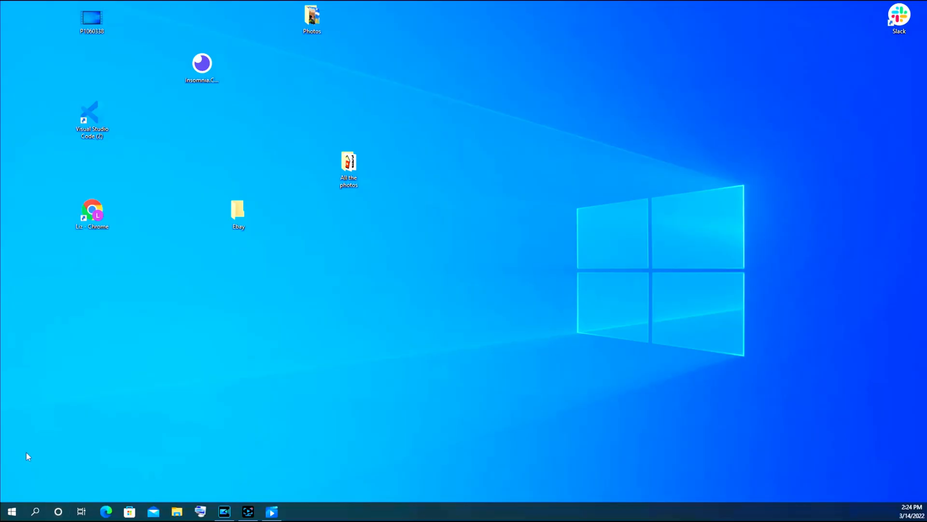
Show the Start menu's power choices: Sleep, Shut down and Restart
left_click(11, 510)
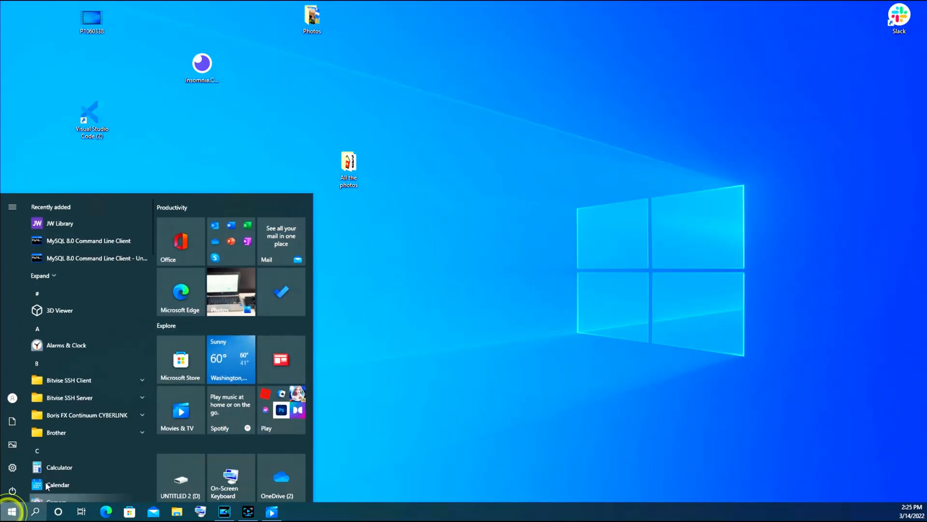
left_click(12, 487)
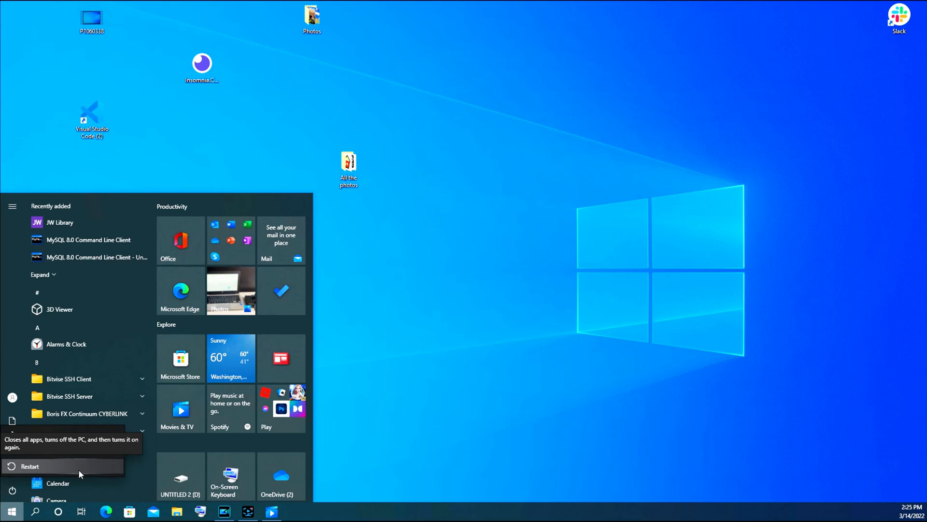
Choose Restart so the desktop gives way to the blue restarting screen
left_click(12, 487)
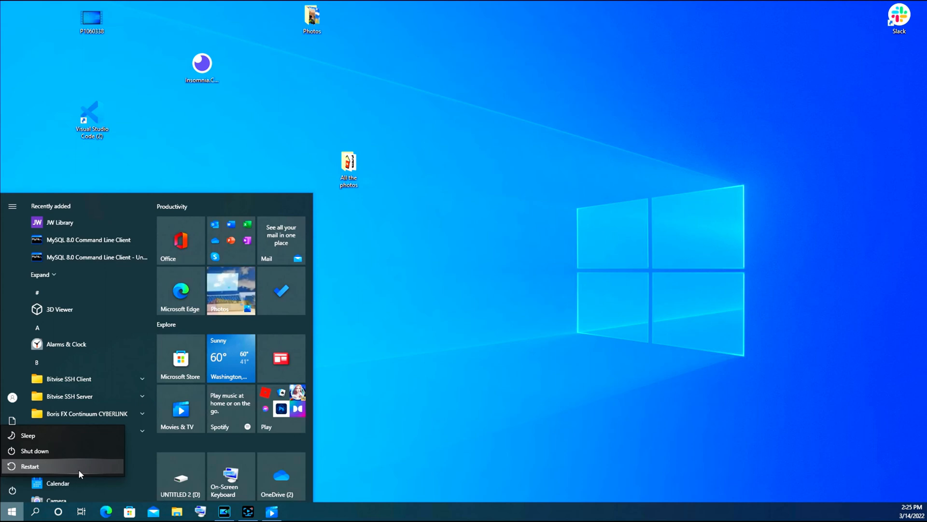
left_click(29, 466)
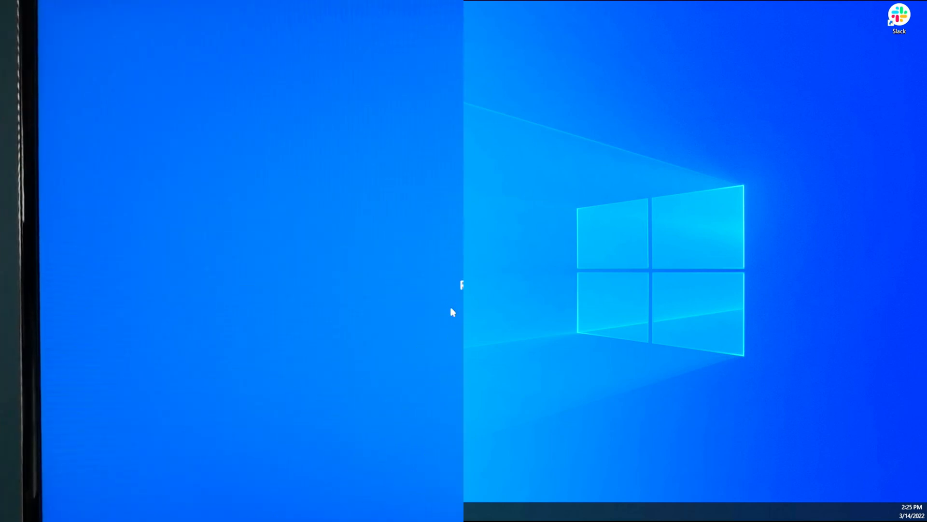